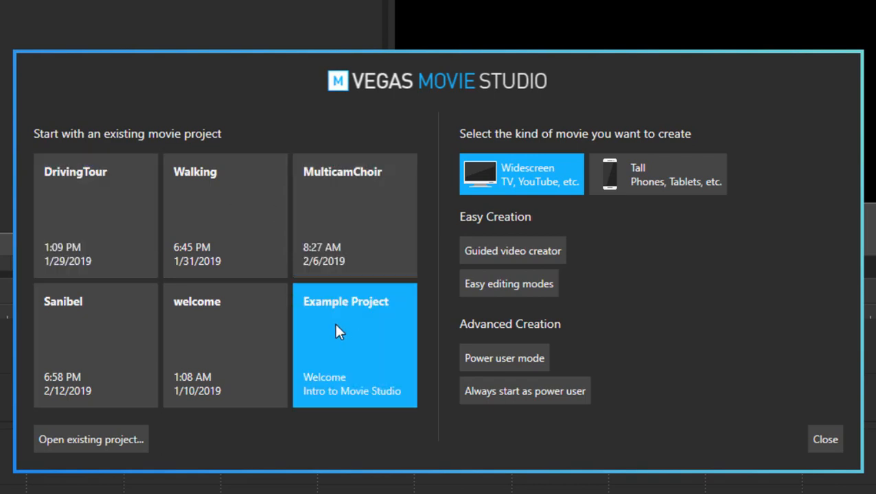
{"action": "mouse_move", "coordinate": [91, 440]}
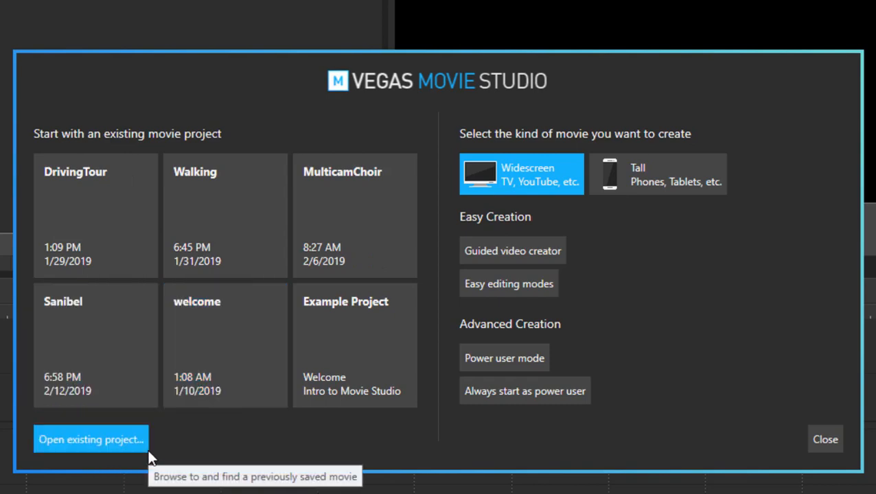
{"action": "mouse_move", "coordinate": [538, 47]}
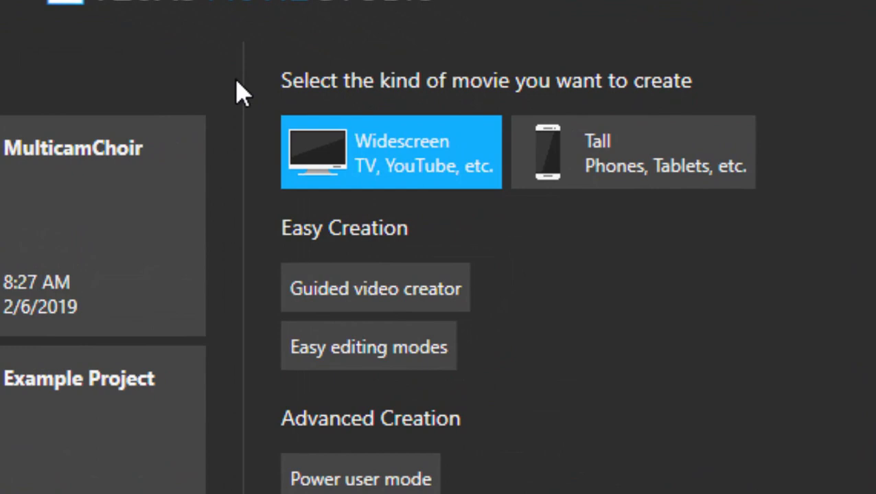
{"action": "mouse_move", "coordinate": [442, 175]}
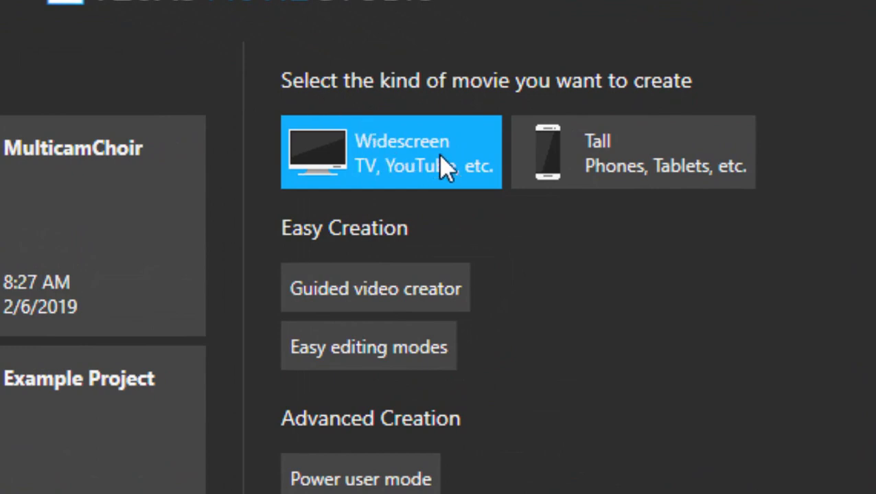
{"action": "mouse_move", "coordinate": [432, 199]}
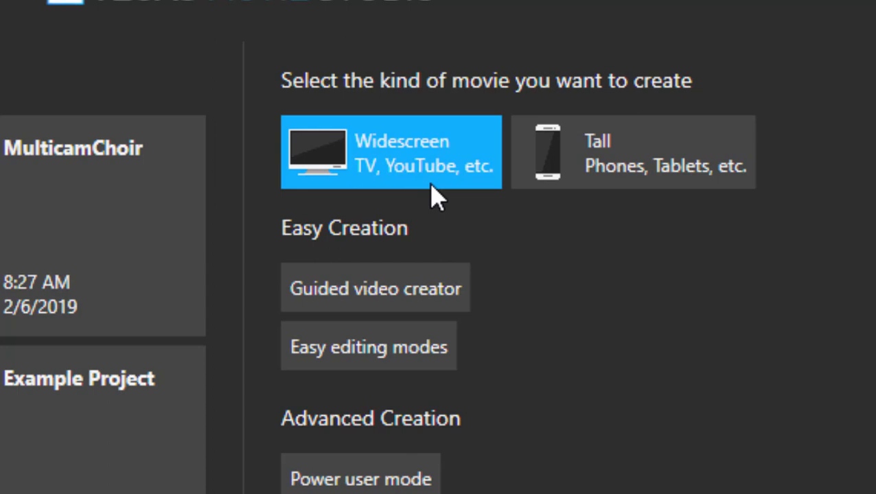
{"action": "mouse_move", "coordinate": [545, 195]}
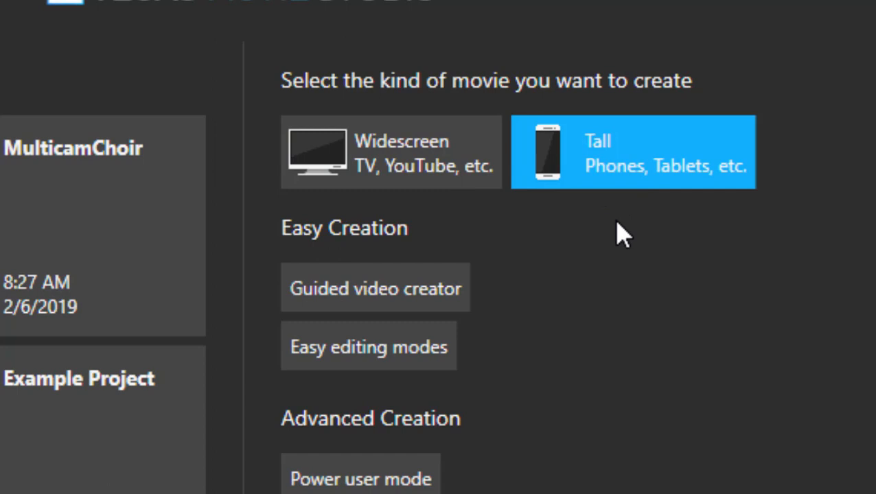
{"action": "mouse_move", "coordinate": [443, 181]}
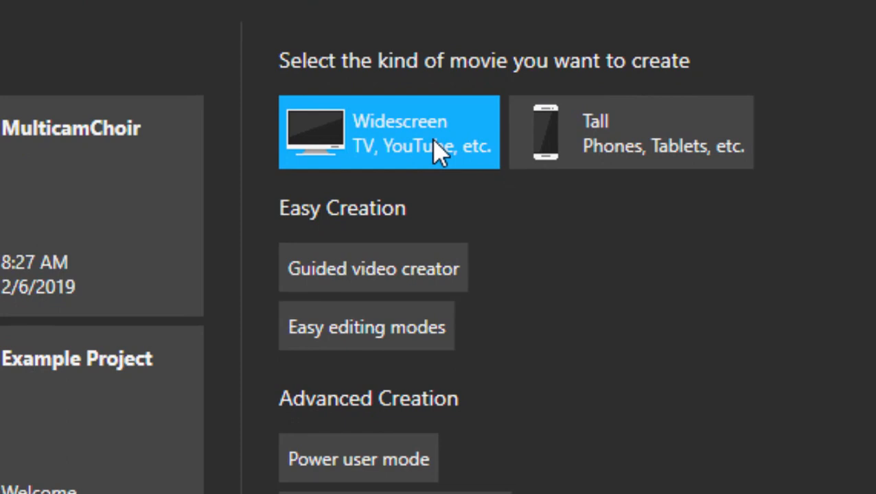
- Start an easy-mode project with Florida-Spring clips 006 to 011 added
{"action": "scroll", "scroll_direction": "down", "scroll_amount": 3}
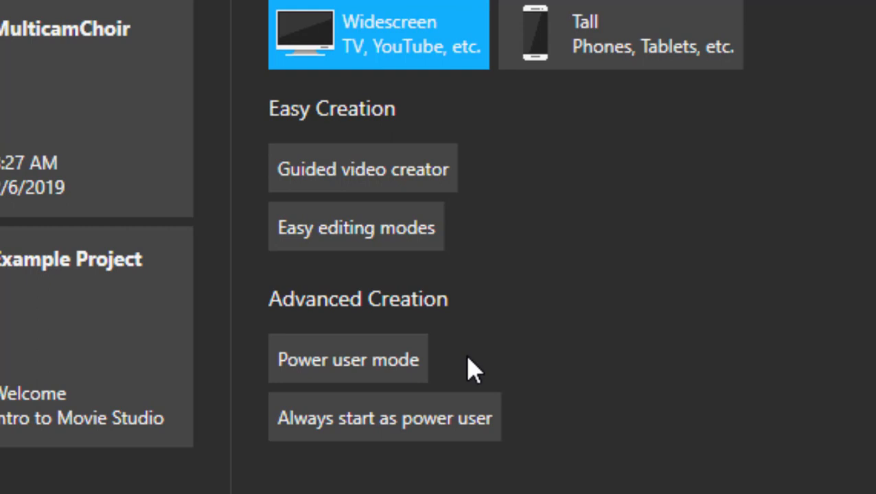
{"action": "mouse_move", "coordinate": [505, 431]}
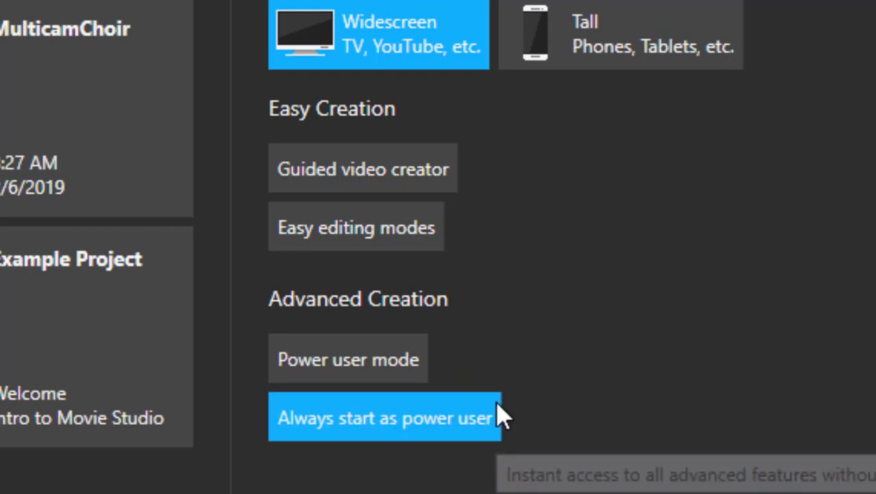
{"action": "mouse_move", "coordinate": [473, 180]}
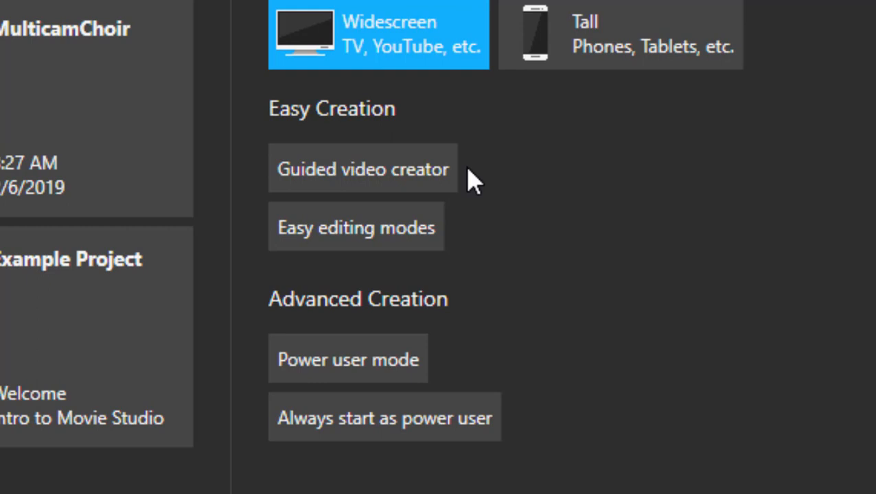
{"action": "mouse_move", "coordinate": [412, 234]}
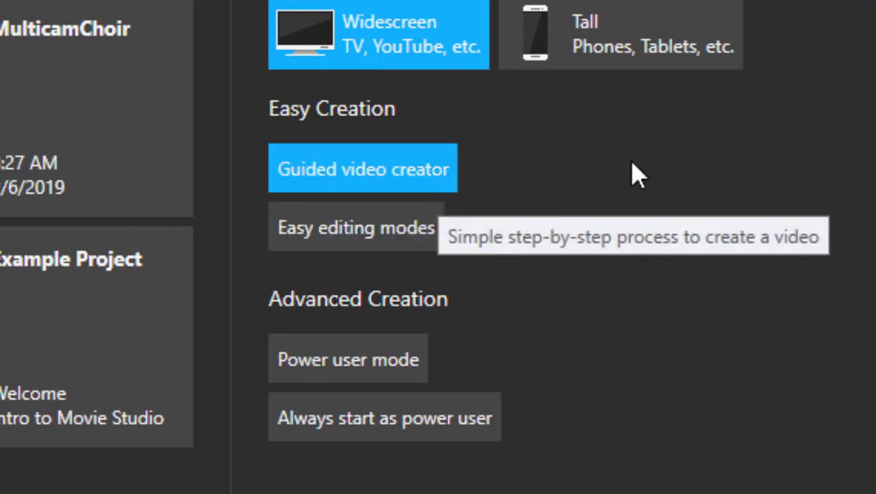
{"action": "mouse_move", "coordinate": [521, 121]}
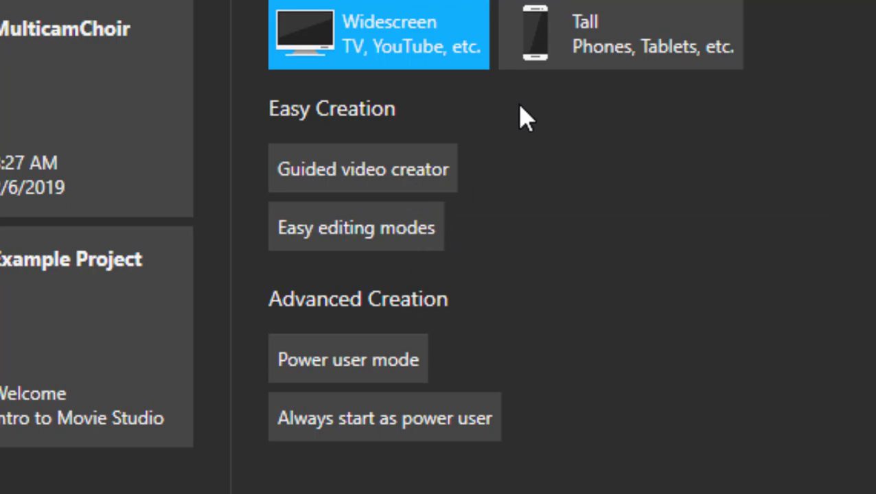
{"action": "mouse_move", "coordinate": [487, 162]}
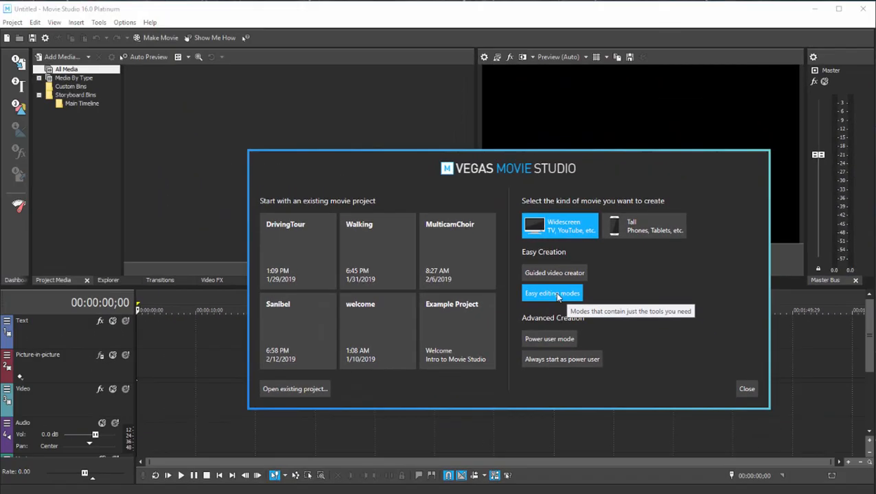
{"action": "left_click", "coordinate": [295, 388]}
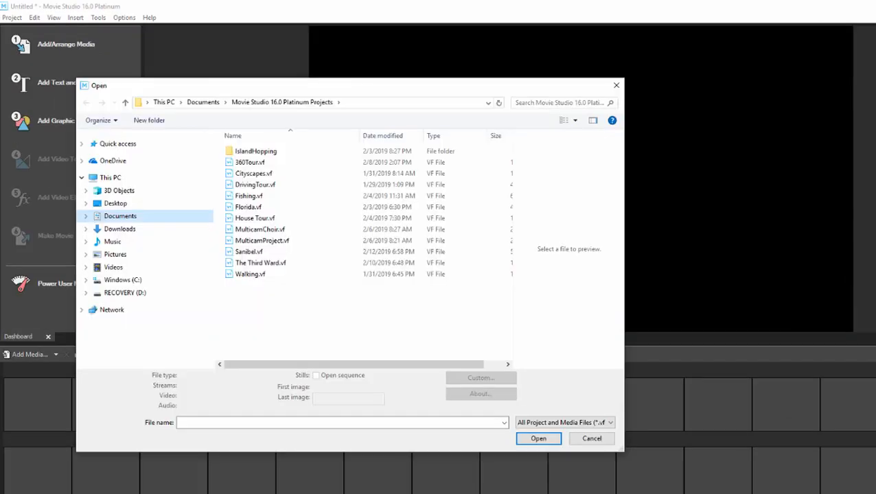
{"action": "mouse_move", "coordinate": [593, 463]}
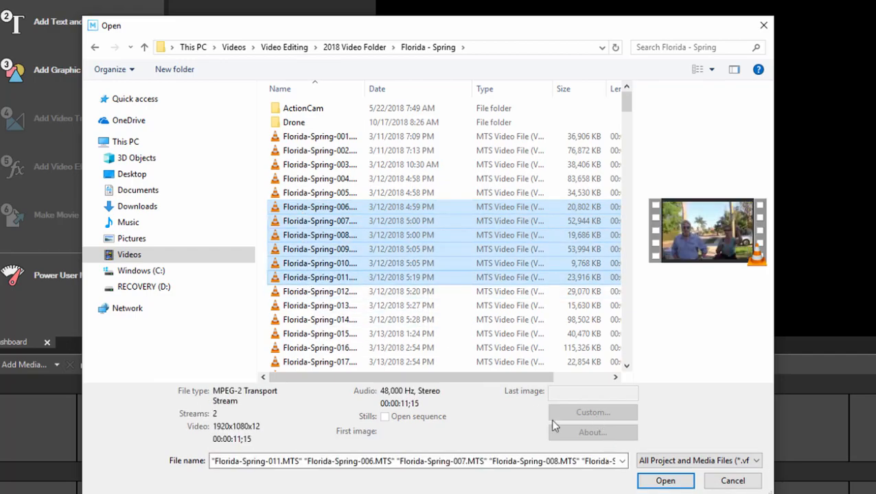
{"action": "left_click", "coordinate": [666, 481]}
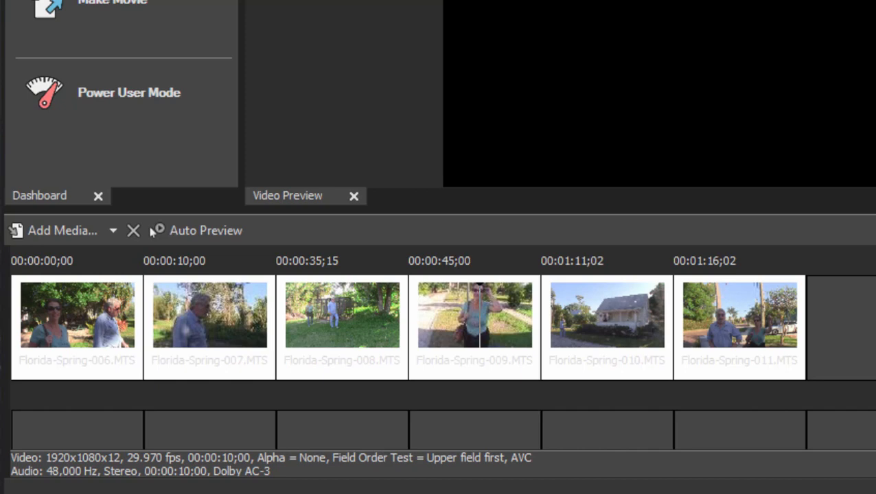
{"action": "mouse_move", "coordinate": [522, 396]}
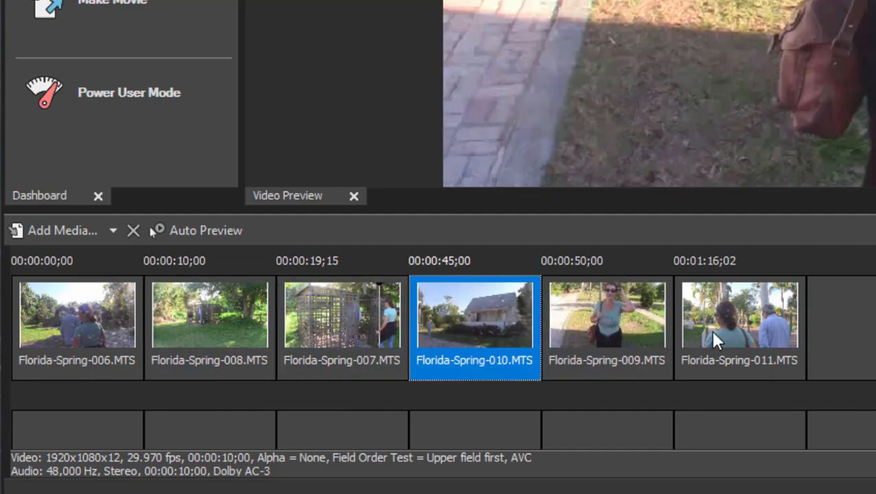
- Preview a storyboard clip while rearranging the six Florida-Spring clips
{"action": "left_click", "coordinate": [739, 327]}
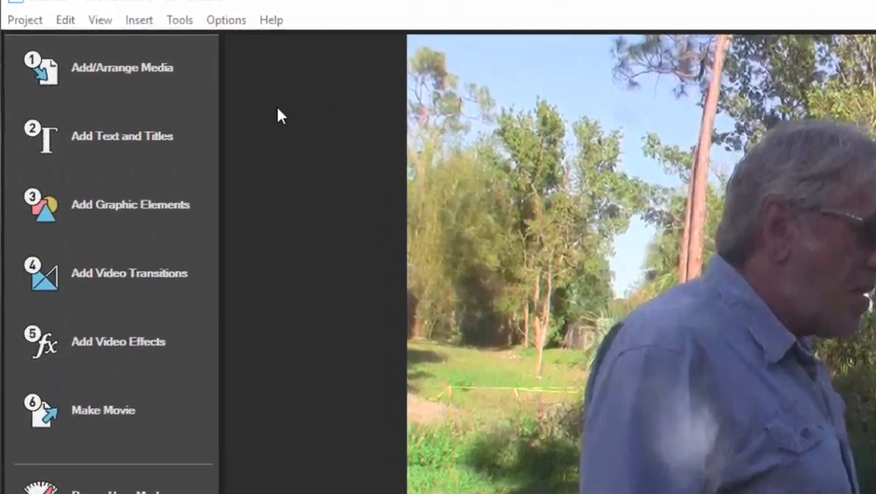
{"action": "mouse_move", "coordinate": [115, 260]}
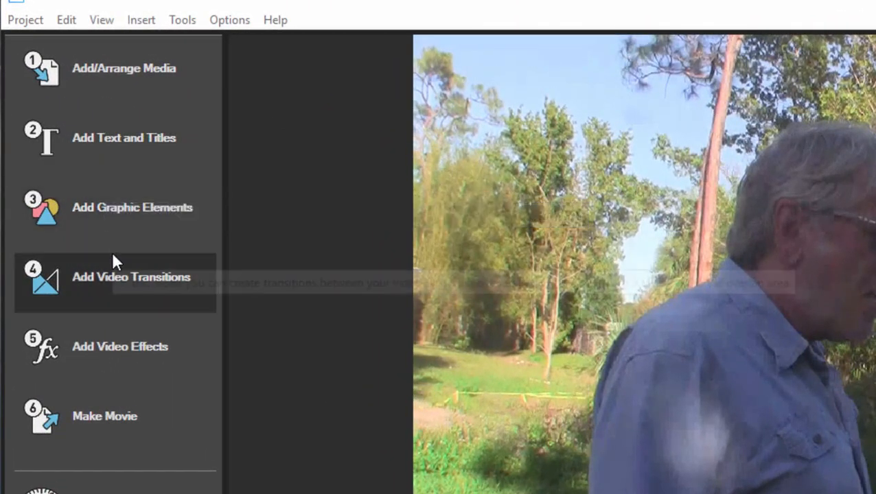
{"action": "mouse_move", "coordinate": [193, 199]}
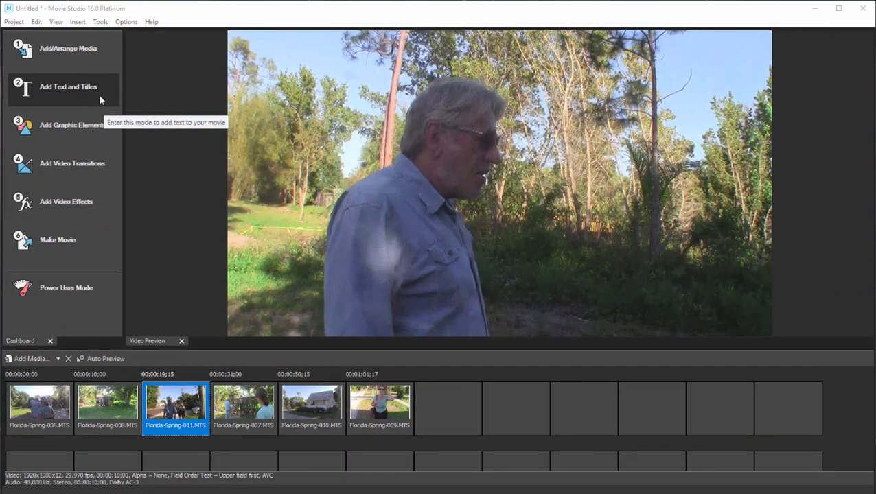
- Add a Titles & Text event on the Text track reading 'Walking'
{"action": "left_click", "coordinate": [68, 87]}
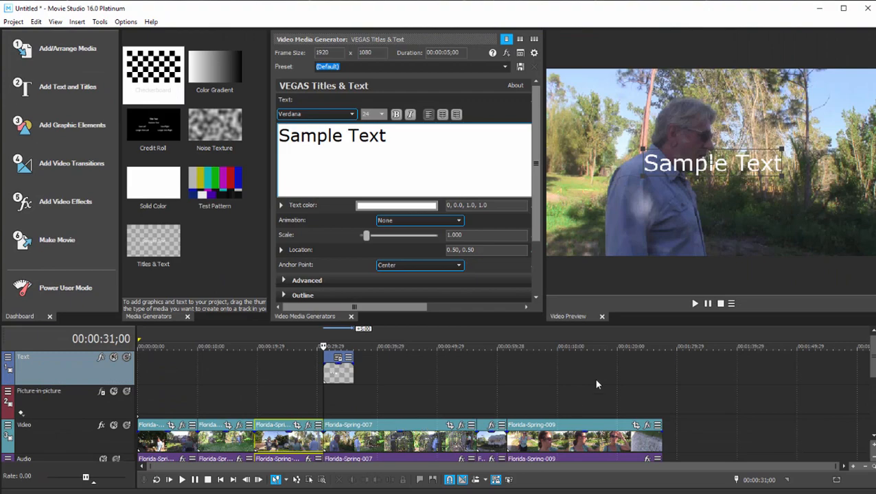
{"action": "mouse_move", "coordinate": [428, 359]}
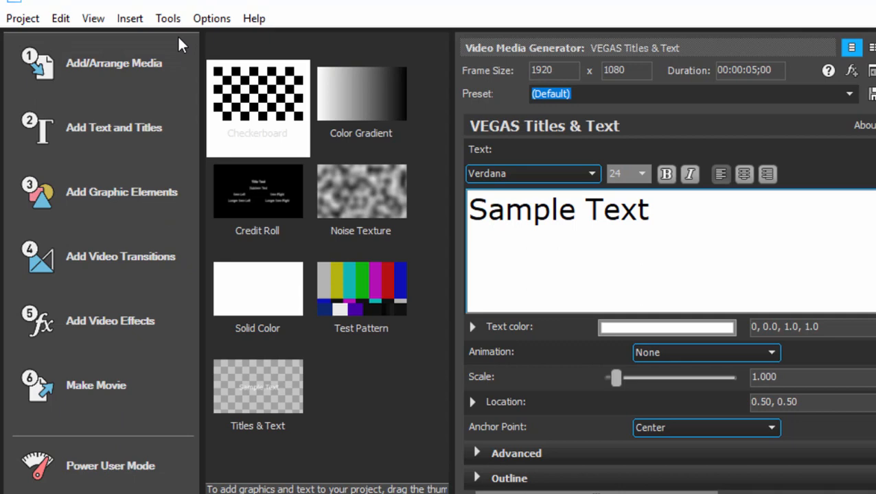
{"action": "mouse_move", "coordinate": [122, 192]}
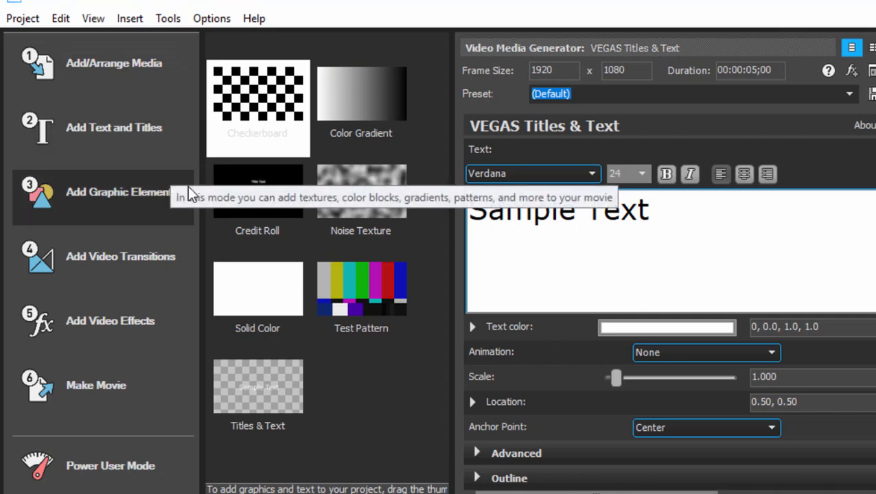
{"action": "mouse_move", "coordinate": [167, 76]}
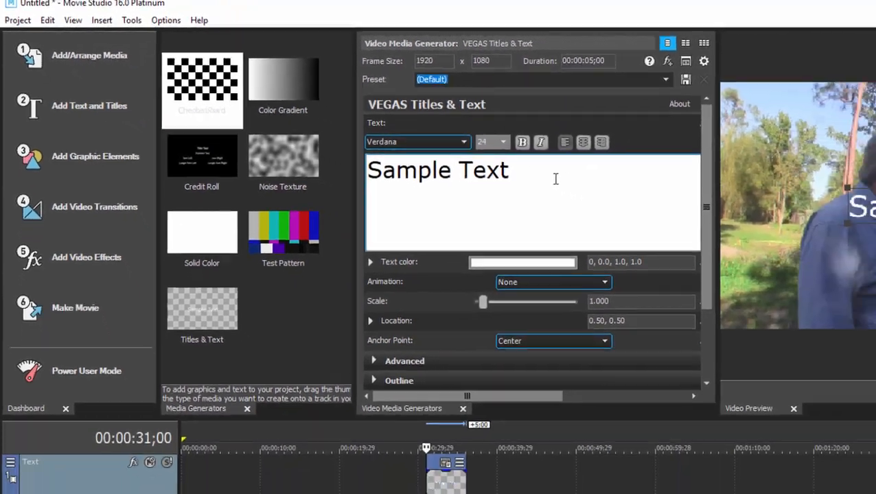
{"action": "type", "text": "Walking"}
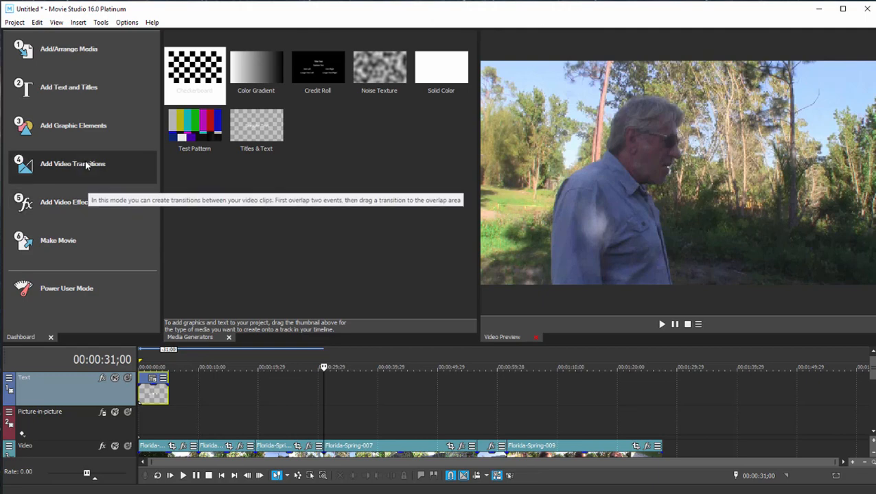
- Show the video transitions gallery, then bring up the Make Movie destination choices
{"action": "left_click", "coordinate": [71, 164]}
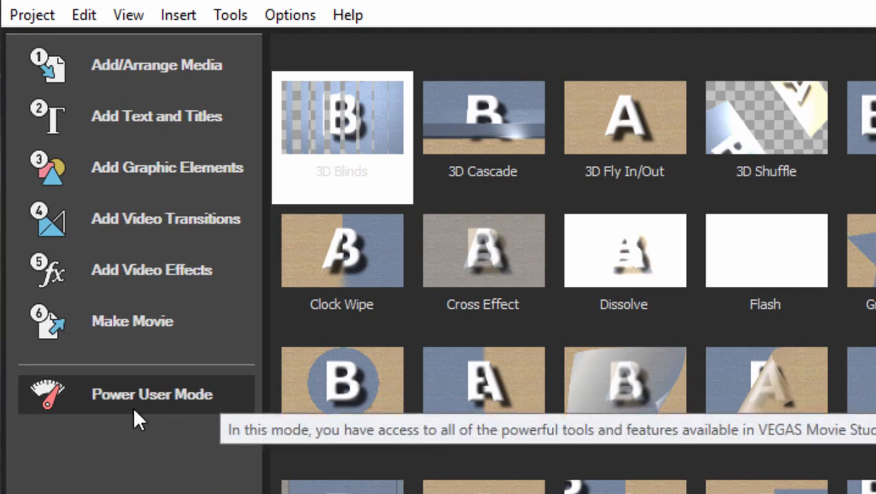
{"action": "mouse_move", "coordinate": [143, 424]}
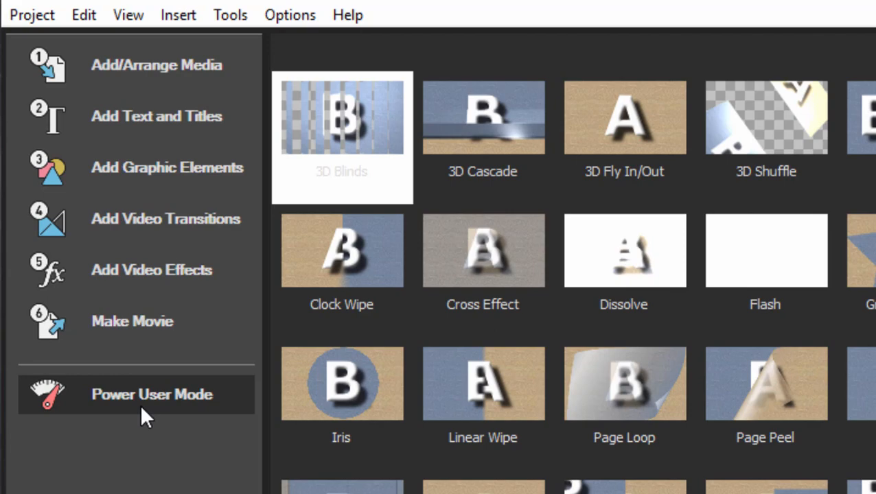
{"action": "left_click", "coordinate": [132, 321]}
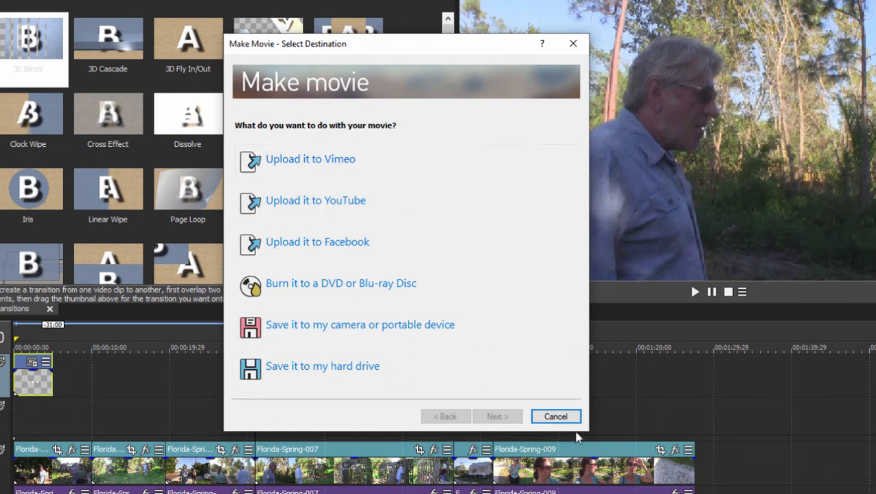
{"action": "mouse_move", "coordinate": [560, 417]}
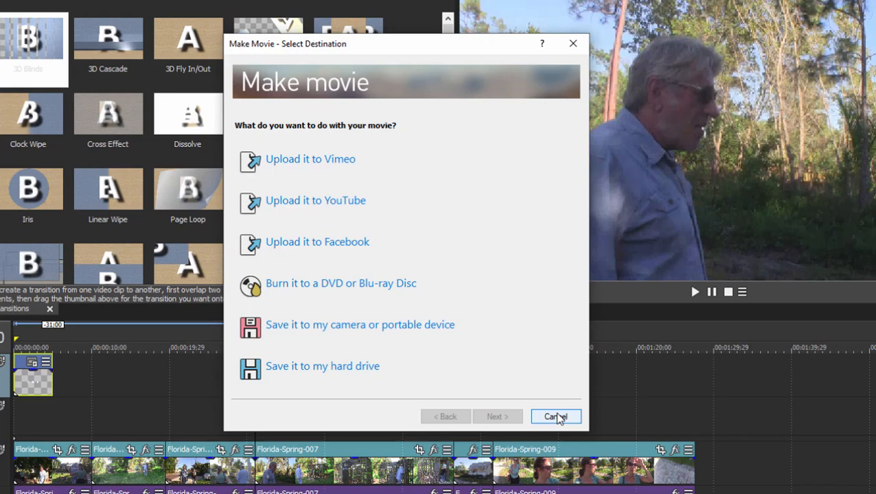
- Cancel the Make Movie destination dialog without exporting
{"action": "left_click", "coordinate": [555, 416]}
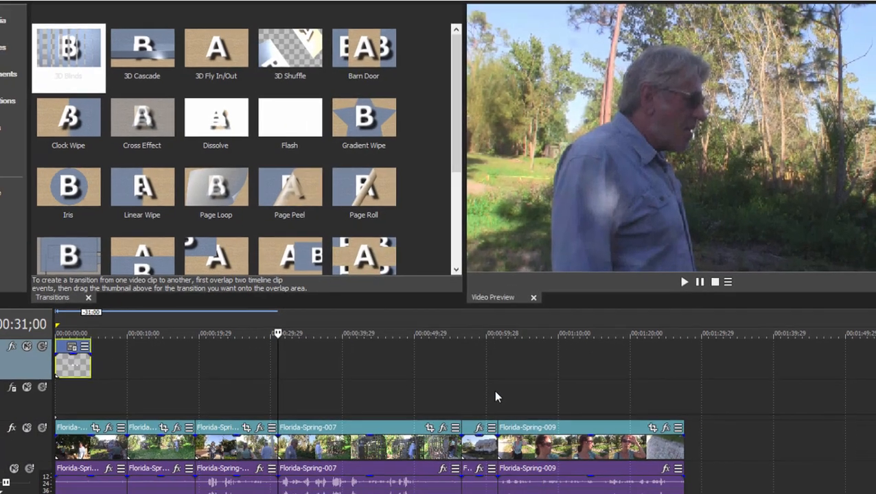